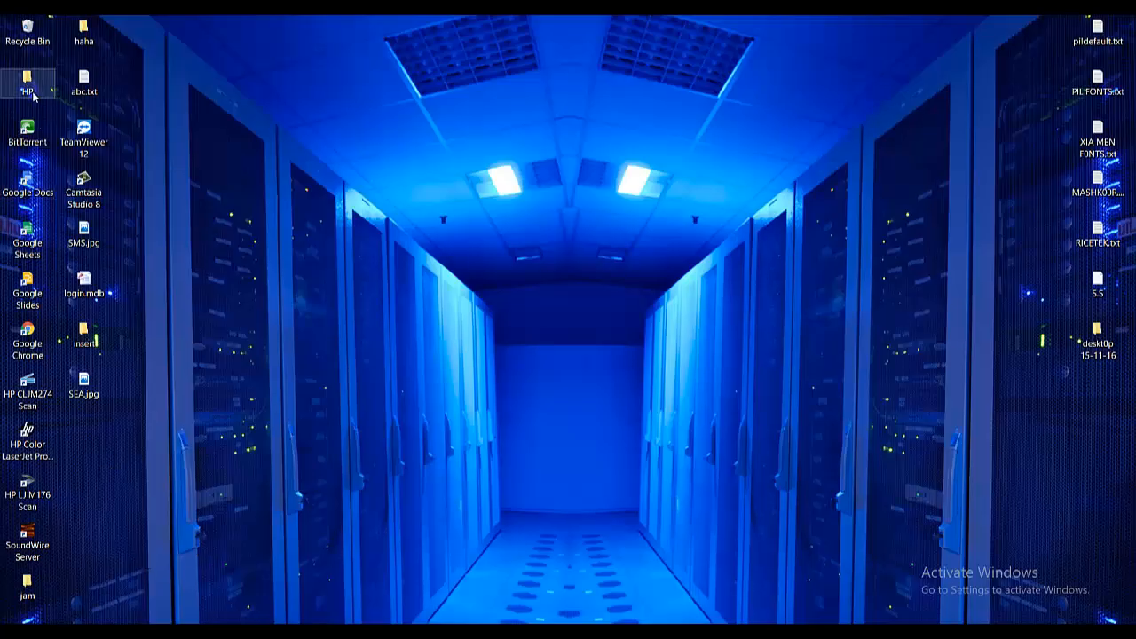
Open the HP folder from the desktop and go to Local Disk (F:)
double_click(28, 76)
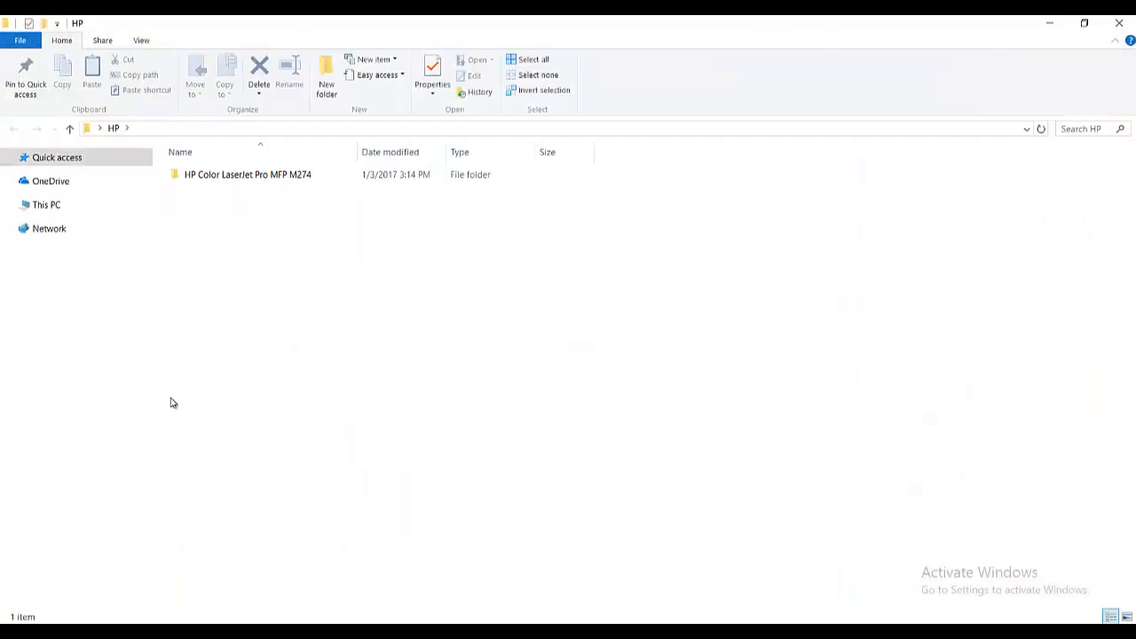
left_click(64, 365)
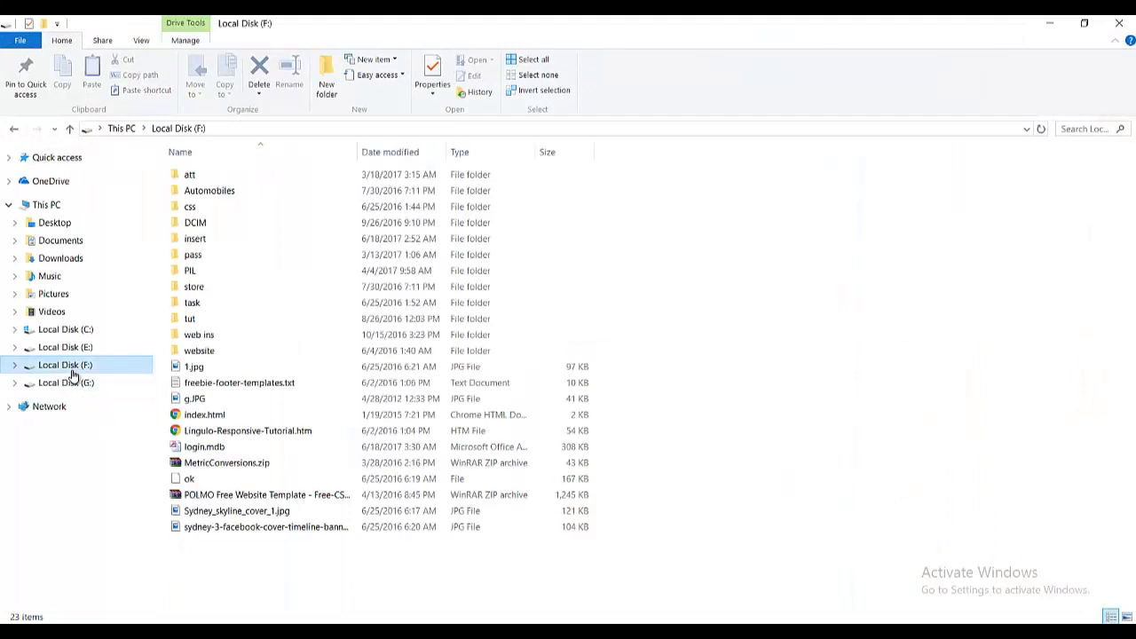
mouse_move(226, 462)
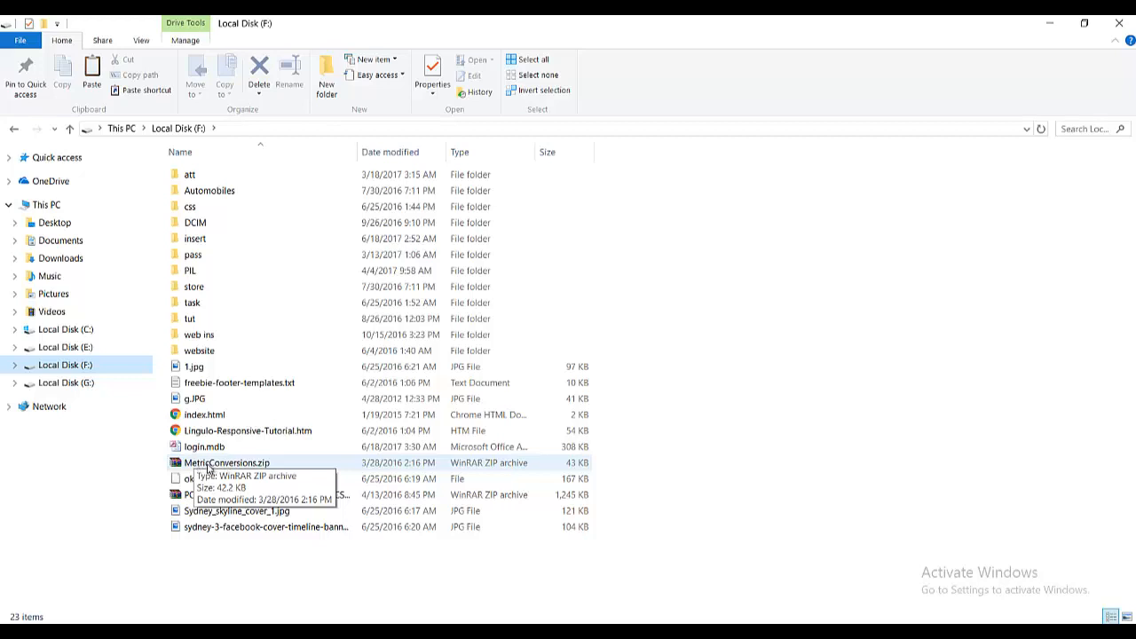
Rename MetricConversions.zip by changing its extension to .txt
left_click(226, 463)
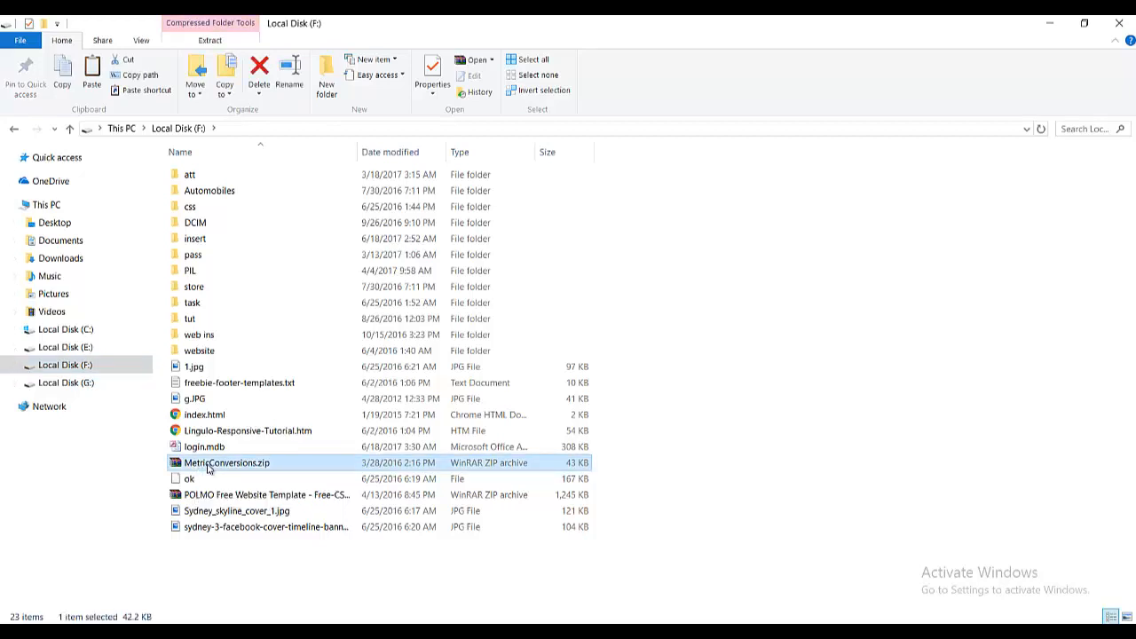
right_click(226, 462)
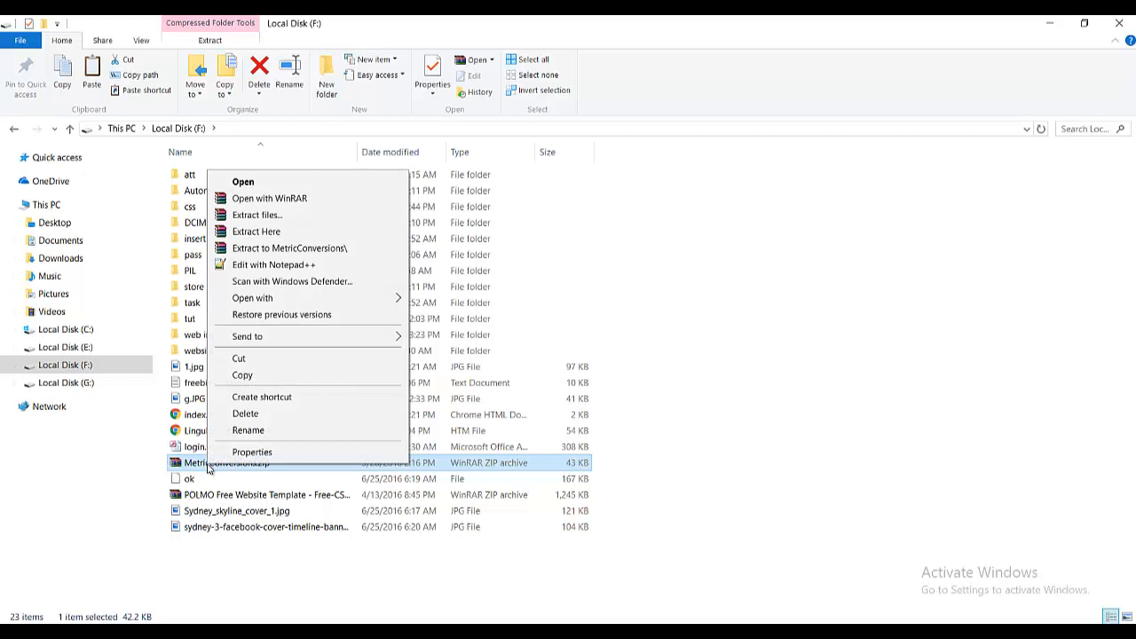
mouse_move(275, 434)
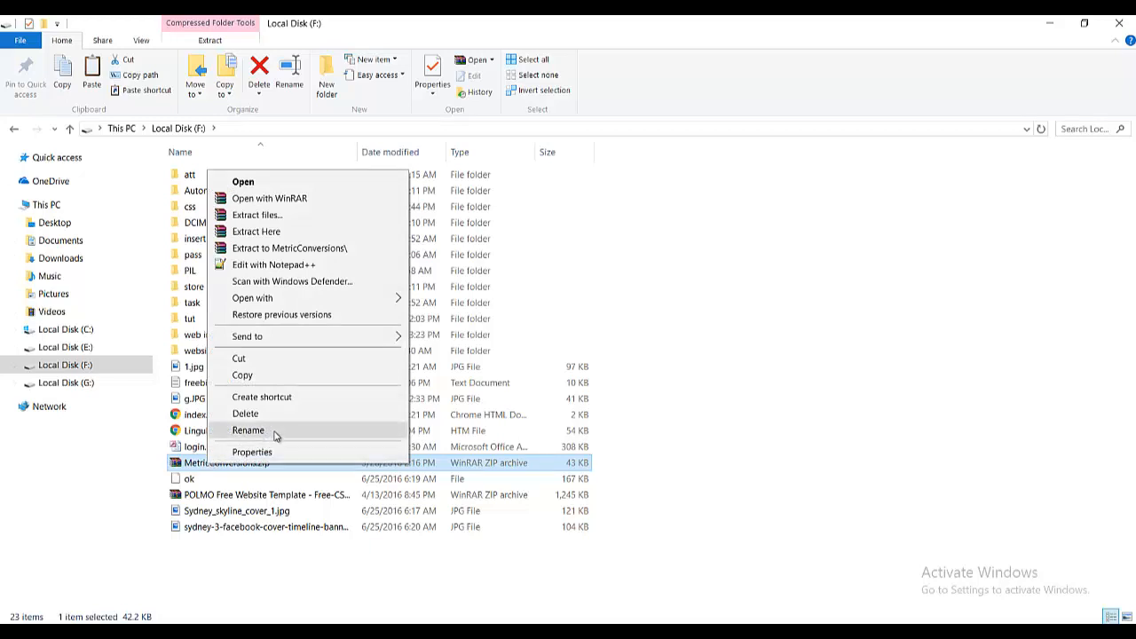
left_click(248, 430)
type("t")
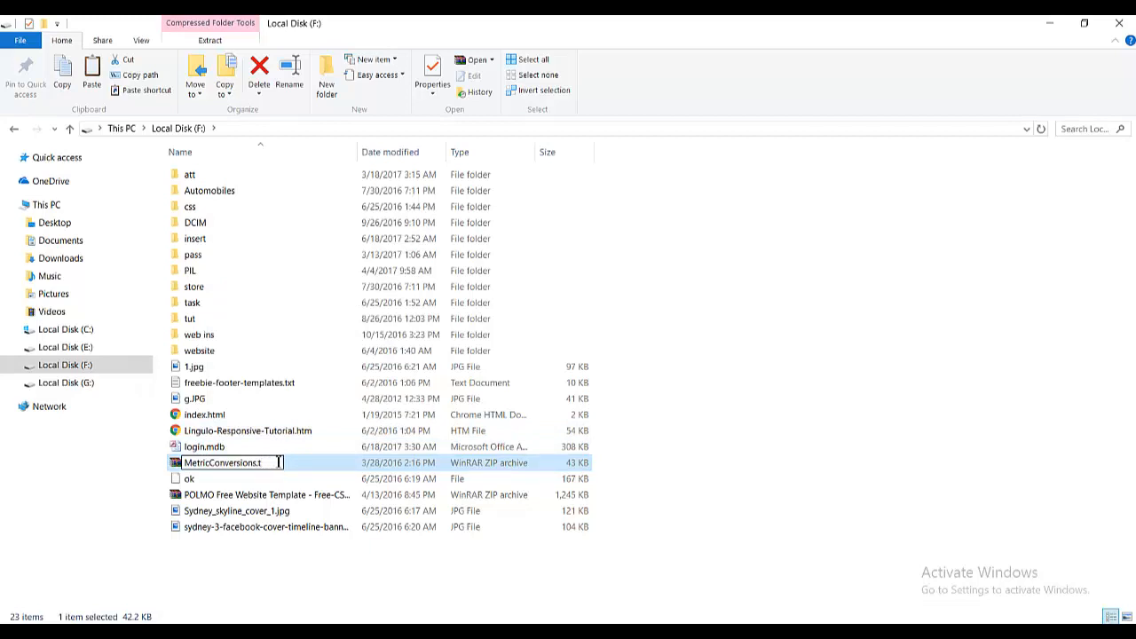
type("xt")
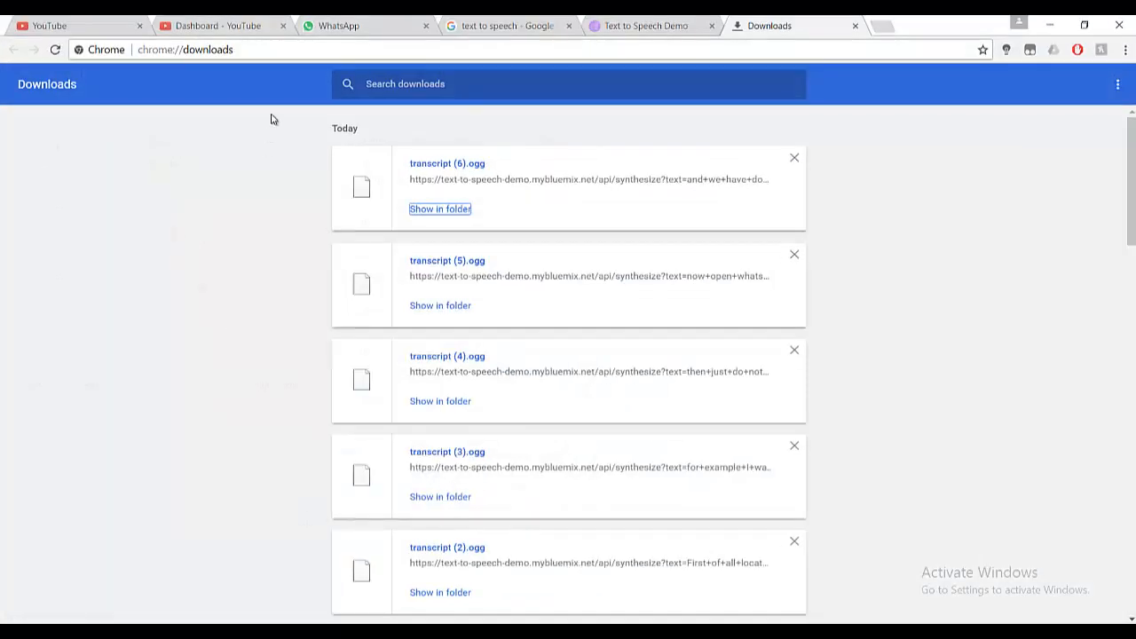
In the WhatsApp chat tab, open the Document attachment file picker
left_click(364, 24)
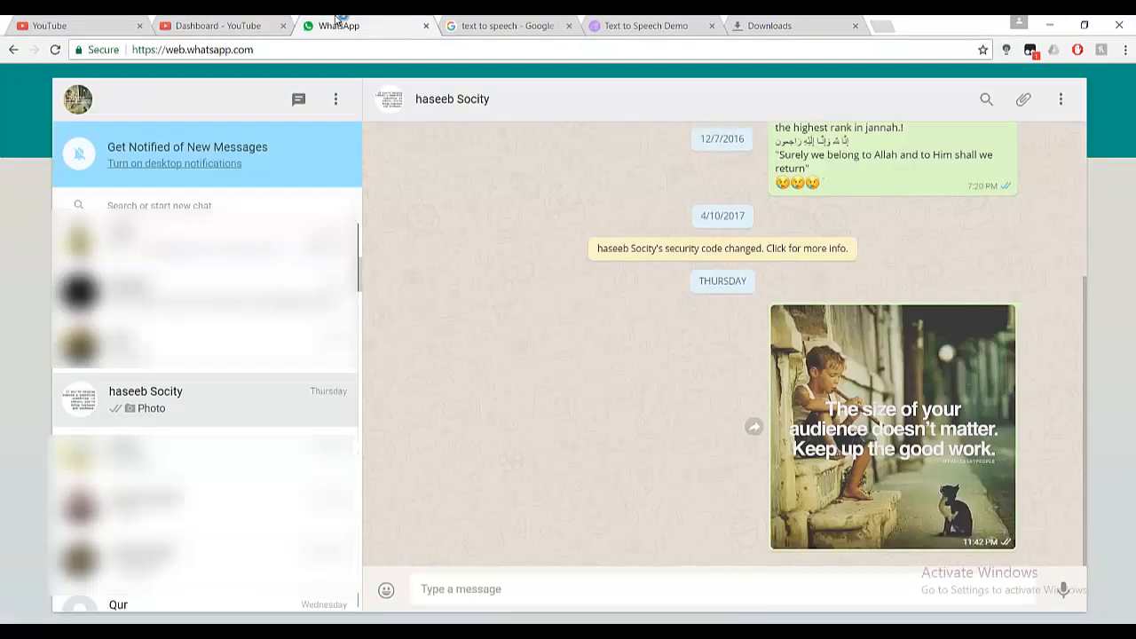
mouse_move(199, 381)
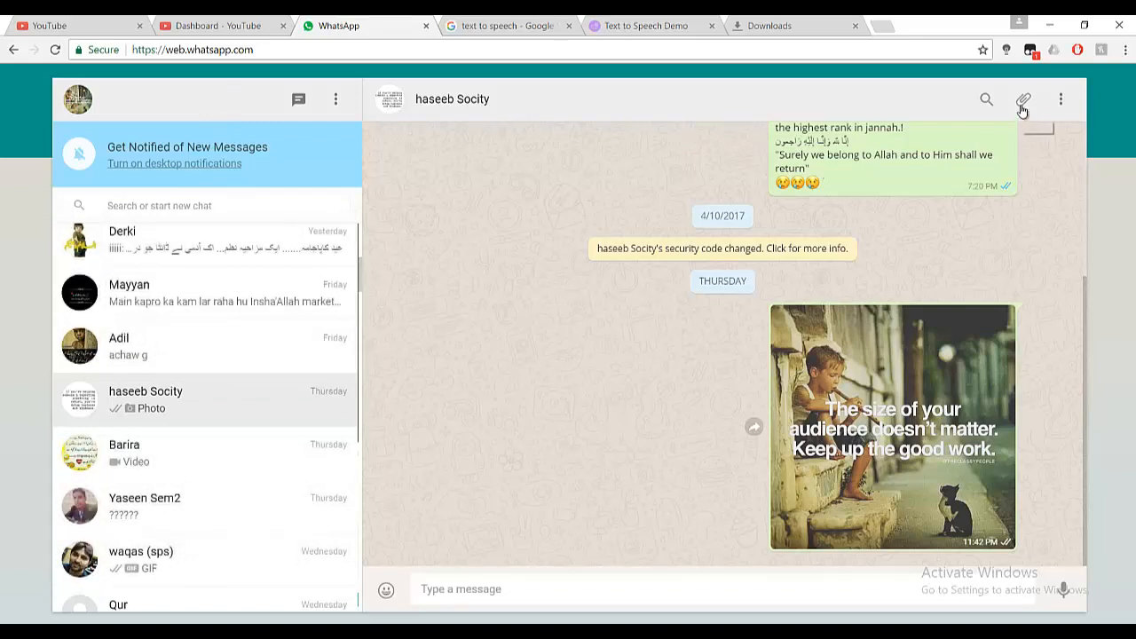
left_click(1022, 99)
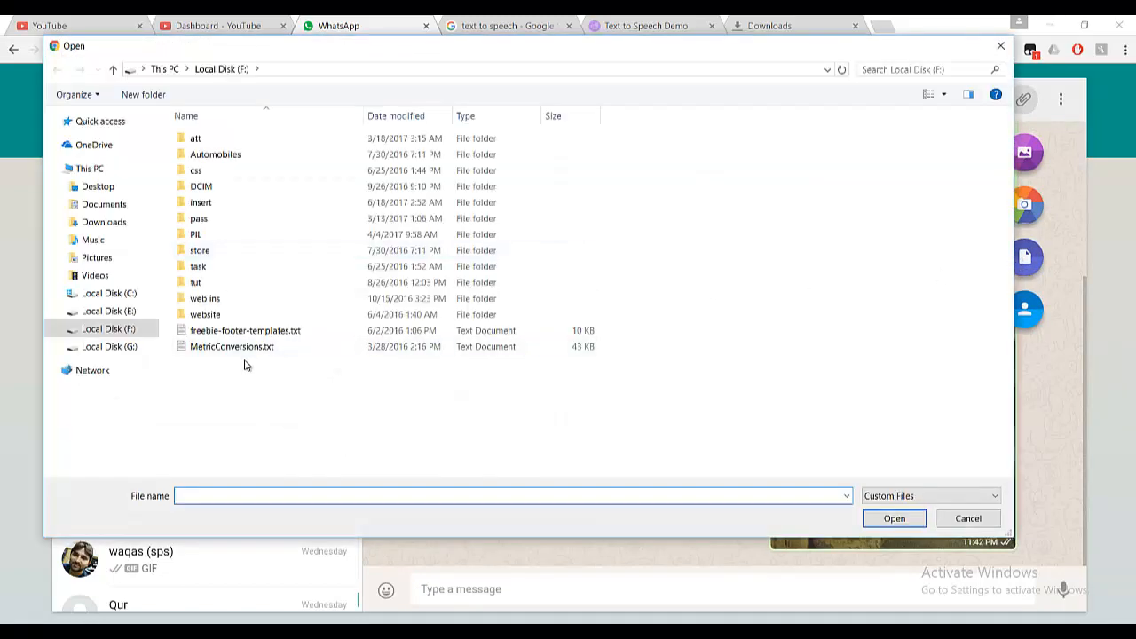
Select MetricConversions.txt in the Open dialog and attach it
left_click(232, 346)
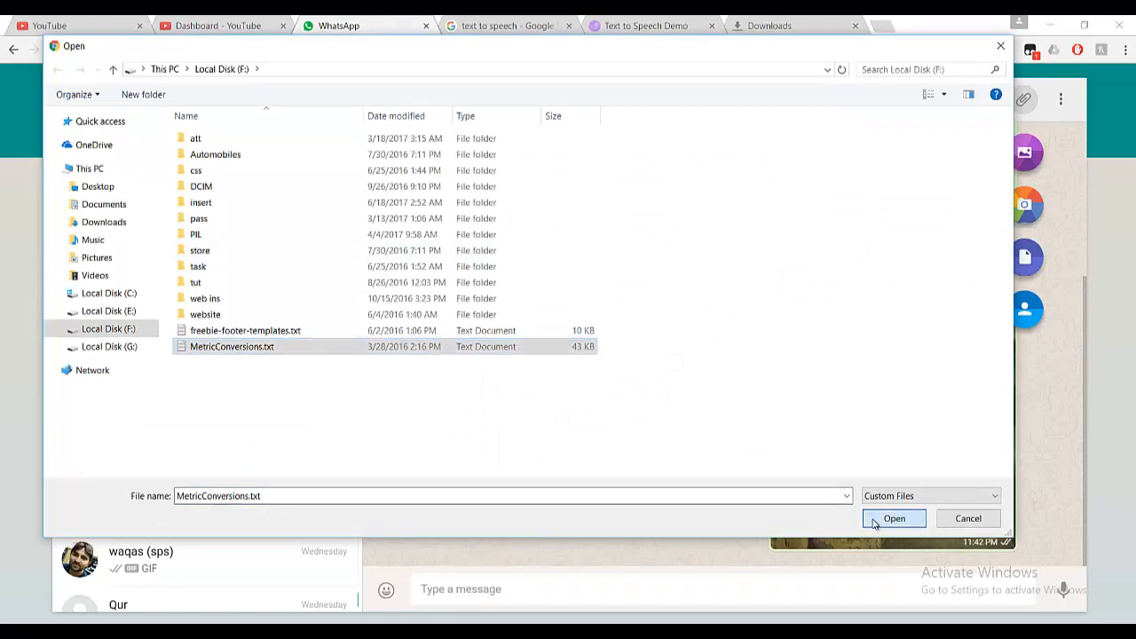
left_click(894, 518)
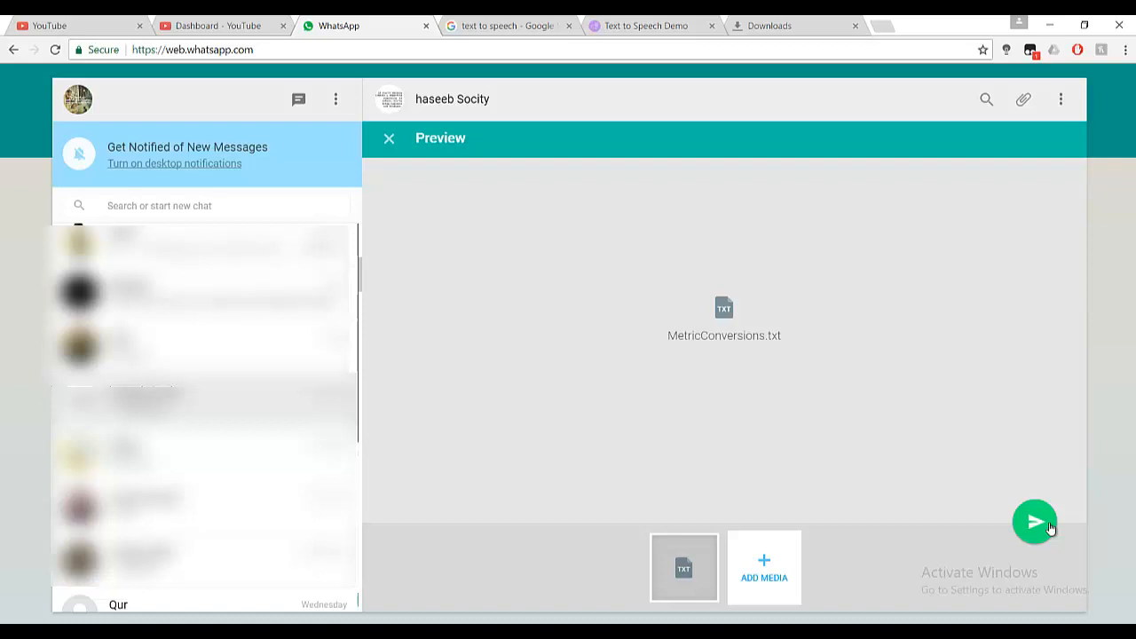
Send MetricConversions.txt and download the sent 43 kB file from the chat
left_click(1034, 521)
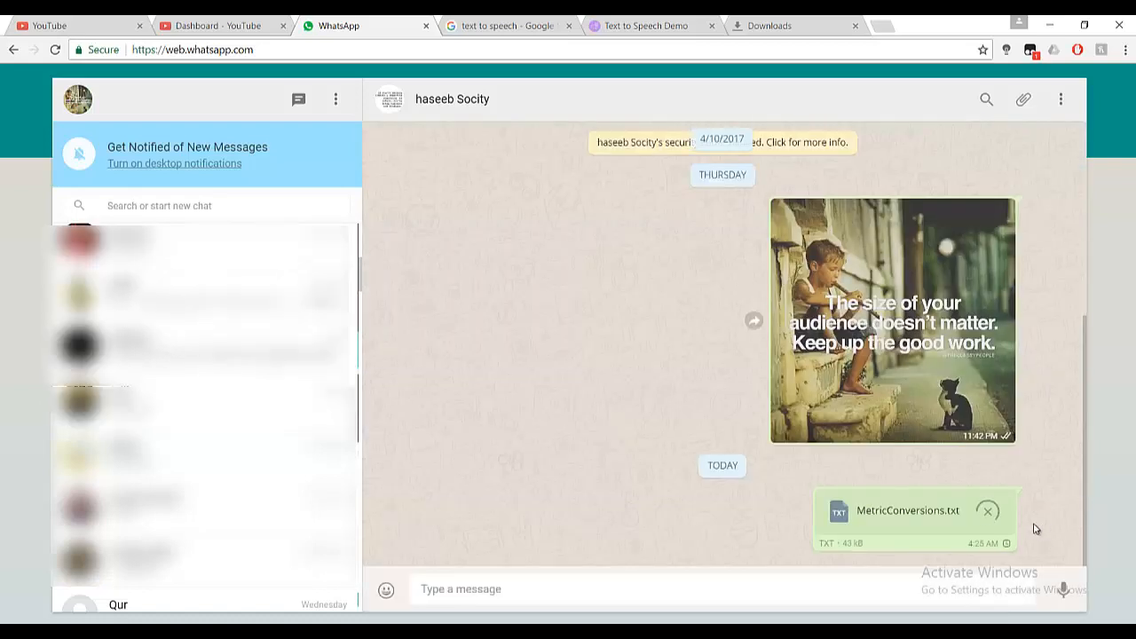
mouse_move(988, 501)
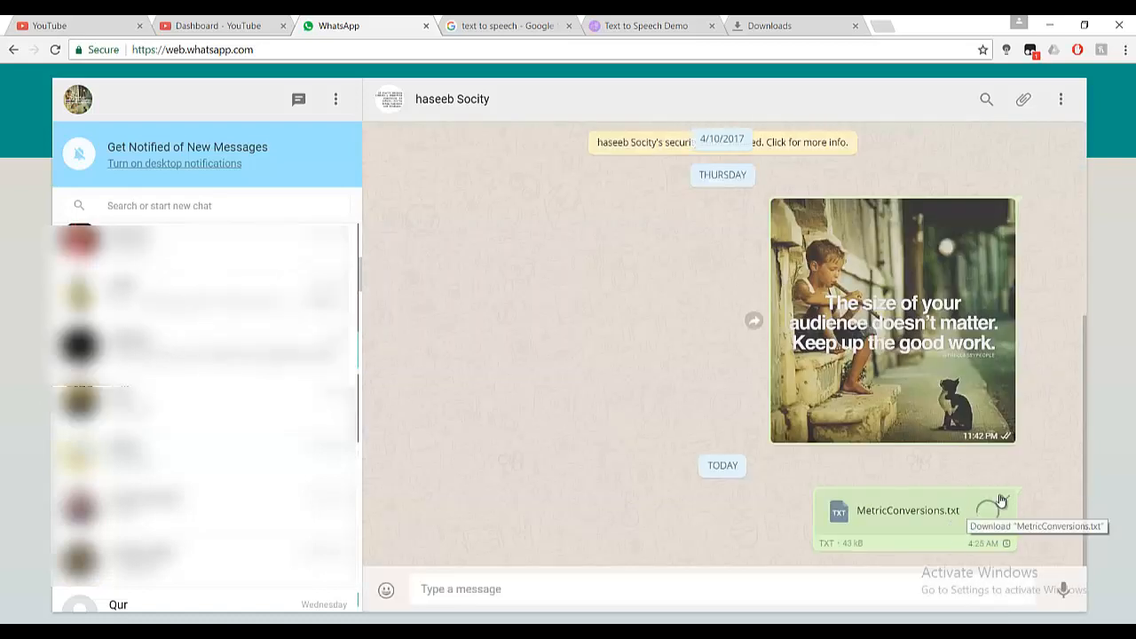
left_click(989, 514)
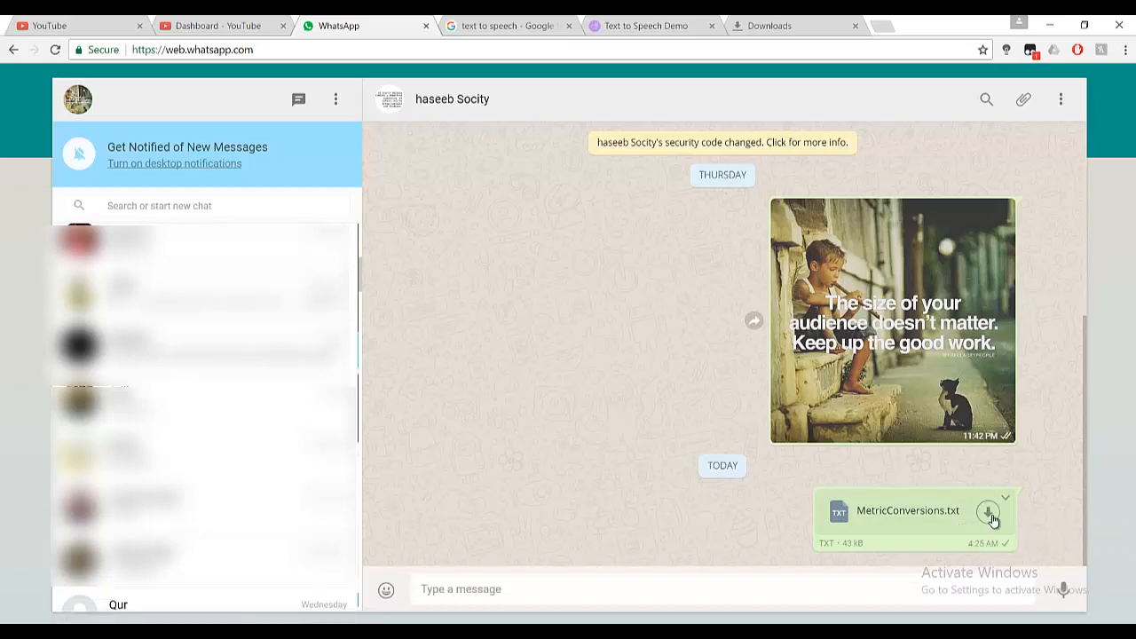
mouse_move(989, 512)
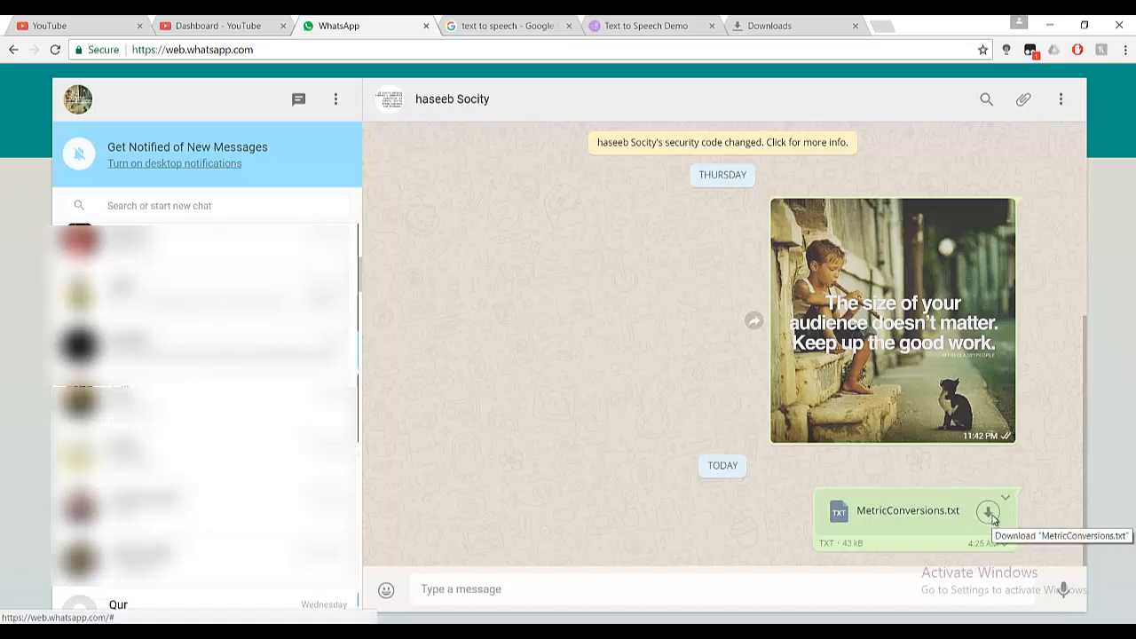
left_click(987, 510)
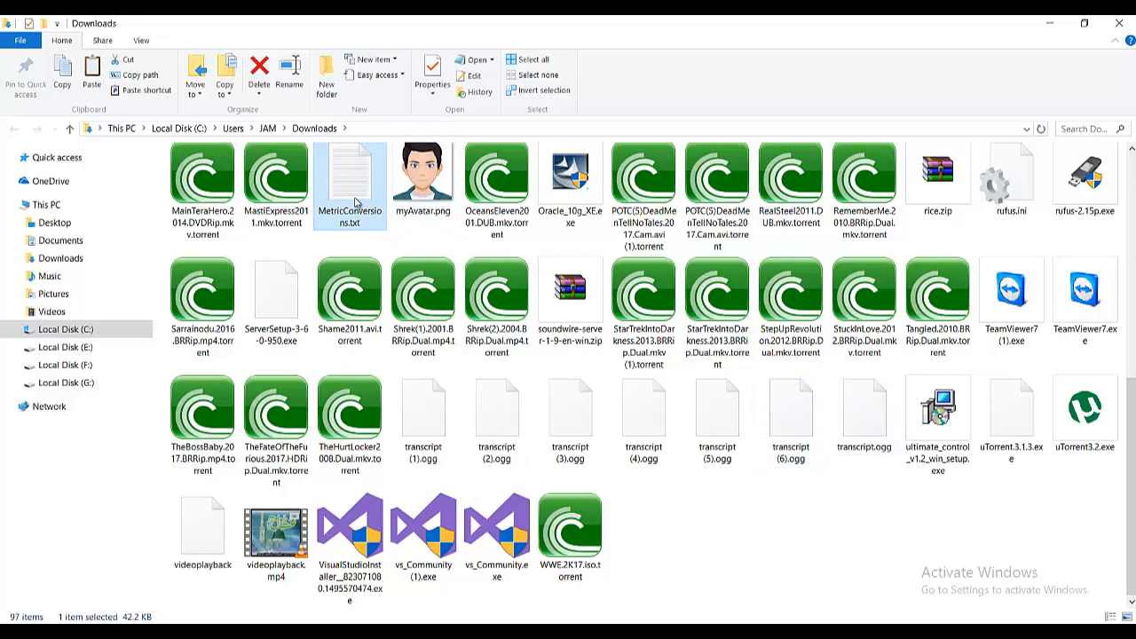
mouse_move(350, 178)
type("zip")
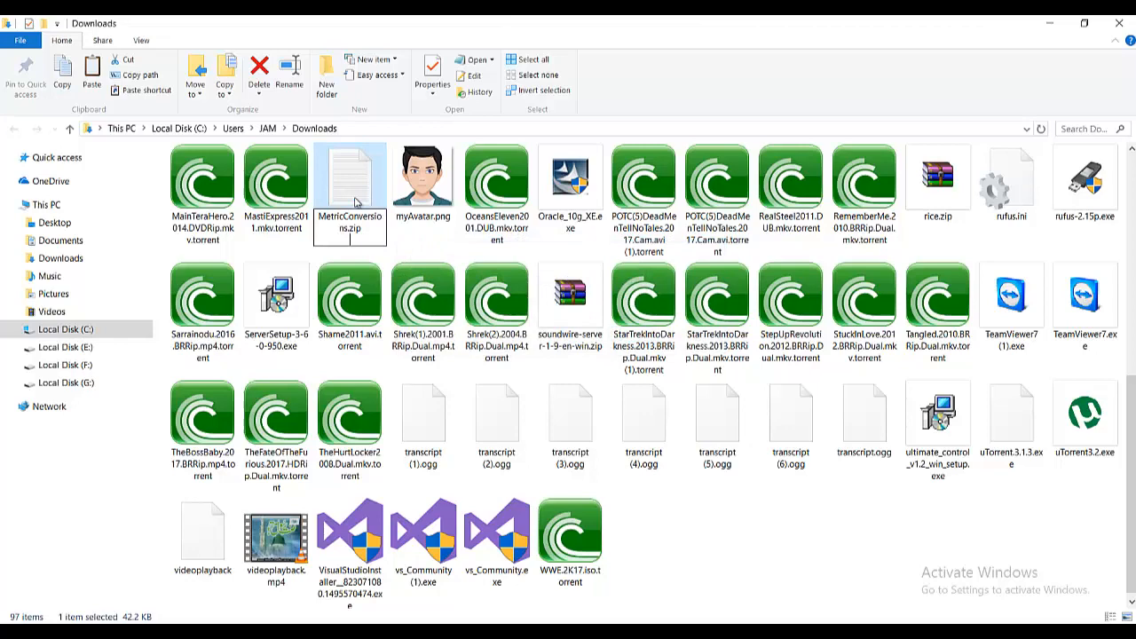
Confirm the rename to MetricConversions.zip and open the archive in WinRAR
left_click(350, 191)
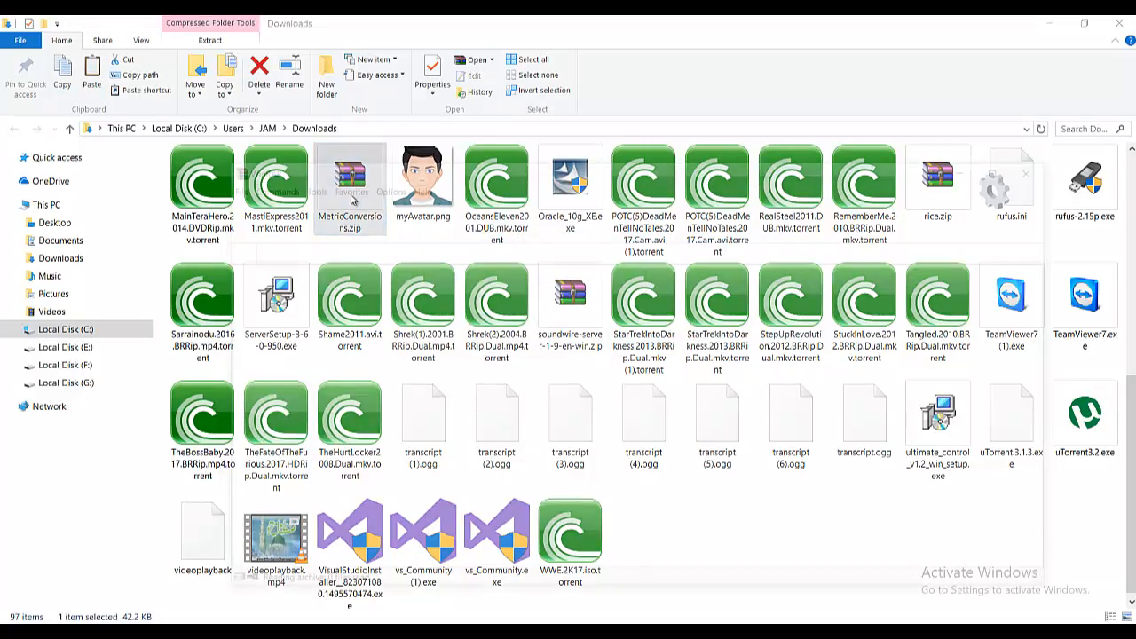
double_click(350, 186)
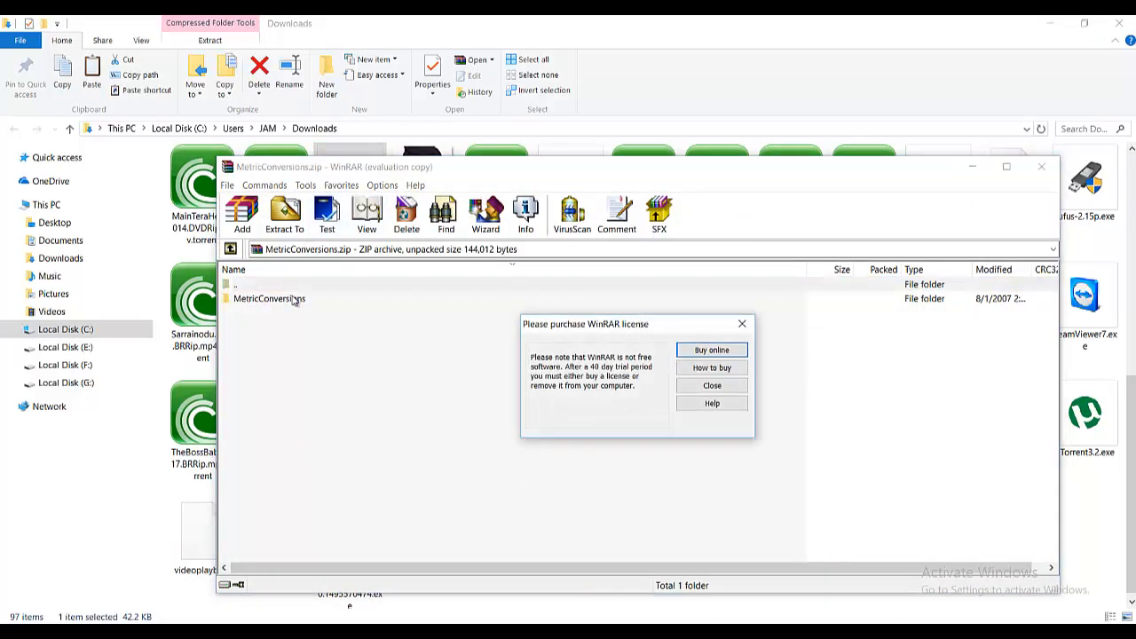